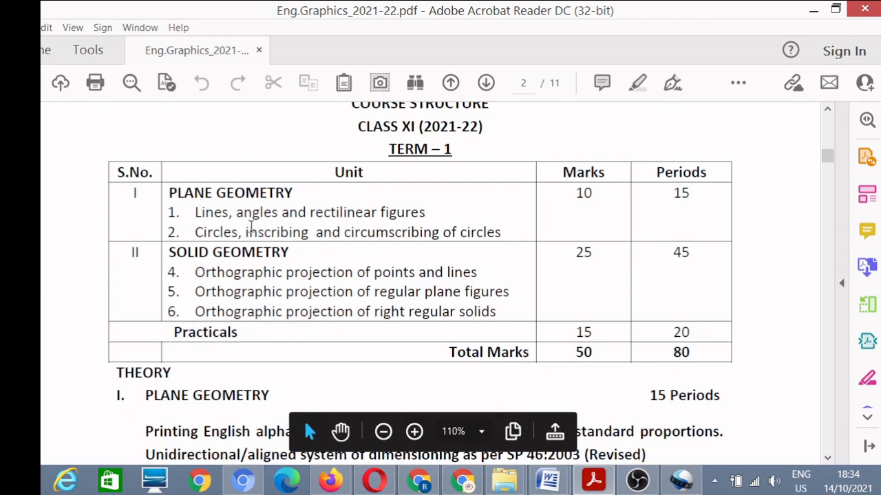
mouse_move(210, 201)
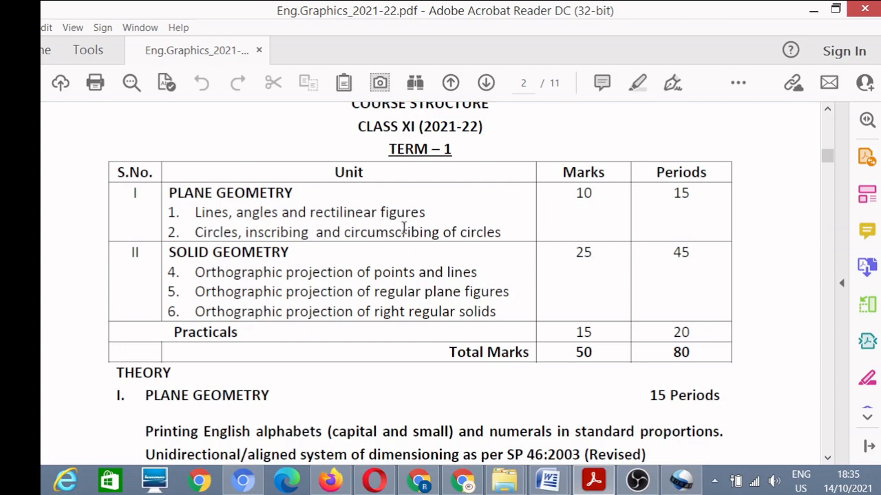
mouse_move(427, 240)
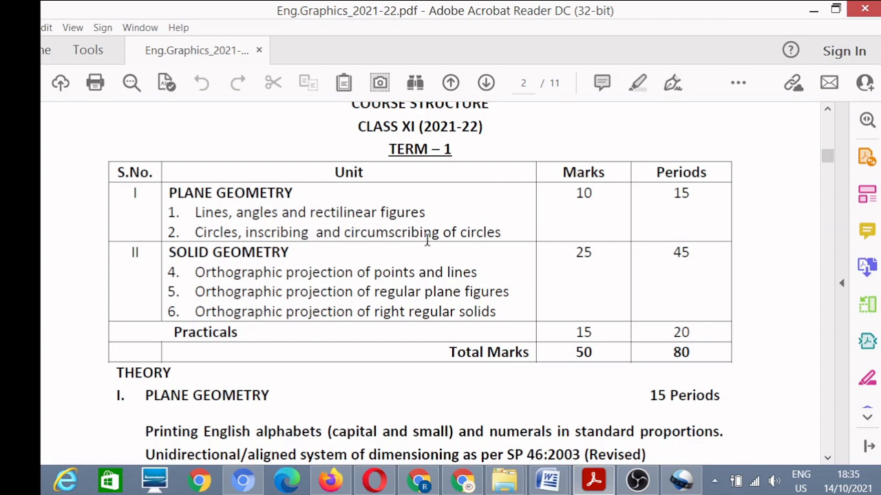
mouse_move(459, 226)
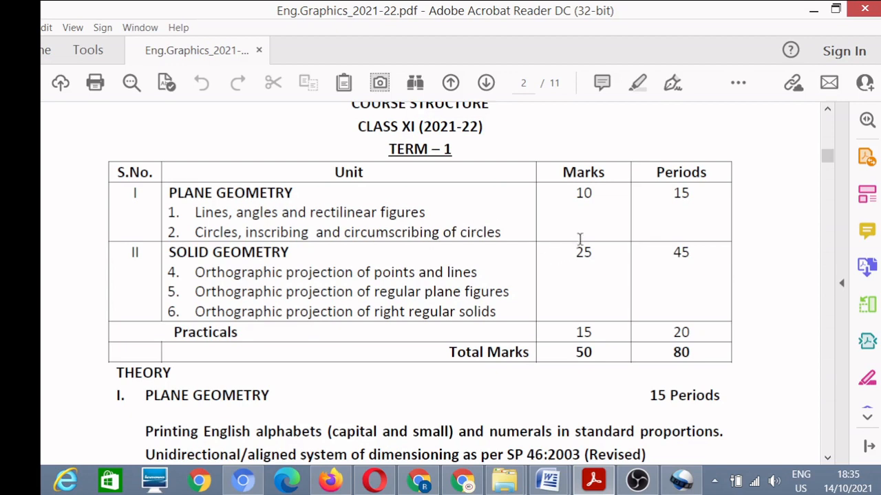
mouse_move(577, 172)
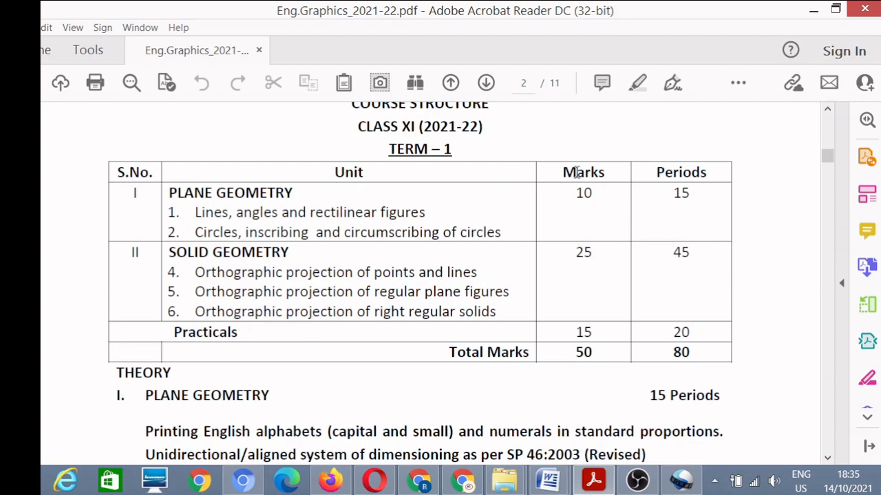
mouse_move(549, 217)
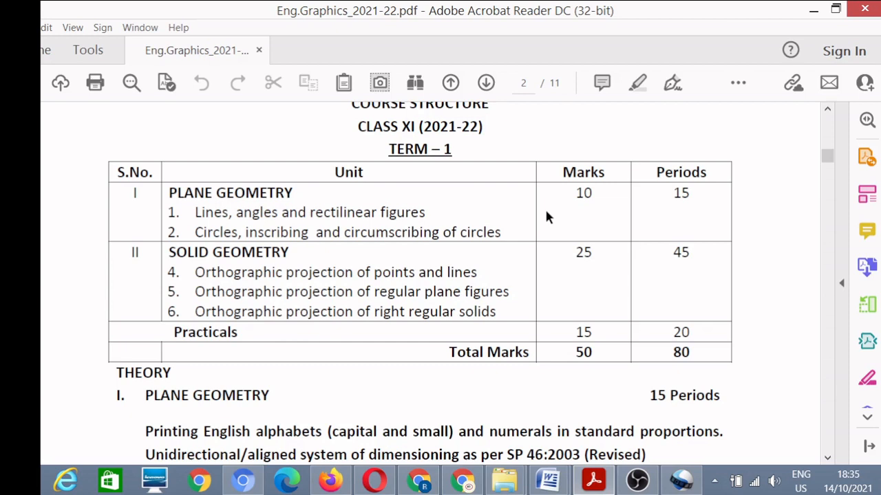
mouse_move(548, 219)
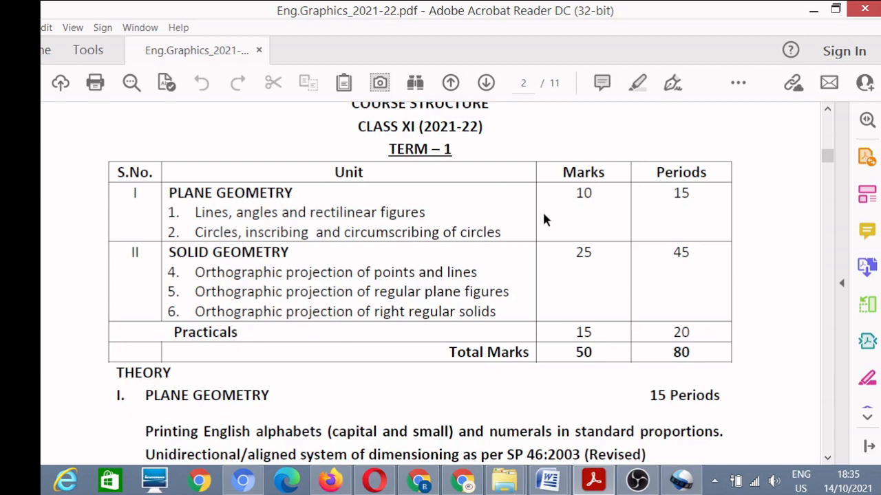
mouse_move(412, 287)
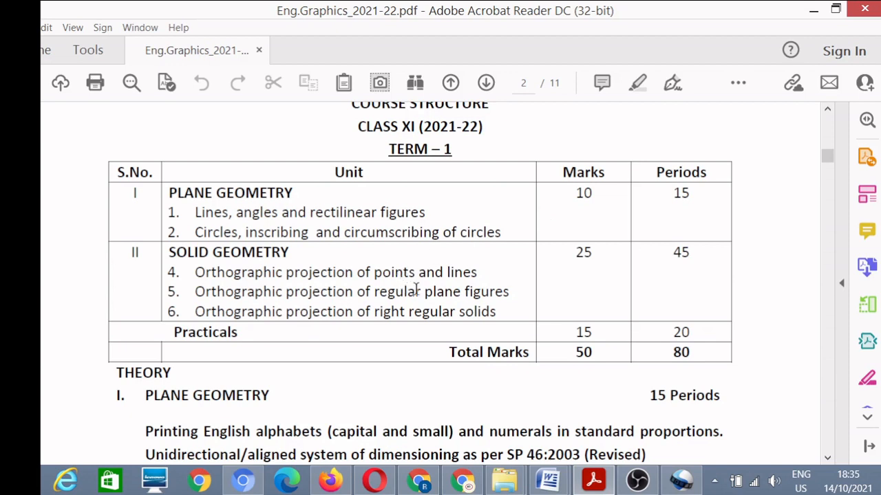
mouse_move(487, 274)
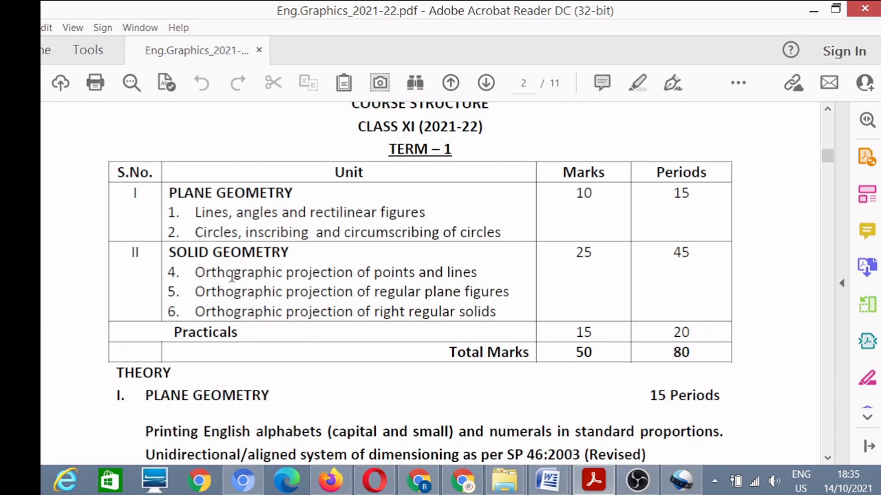
mouse_move(373, 302)
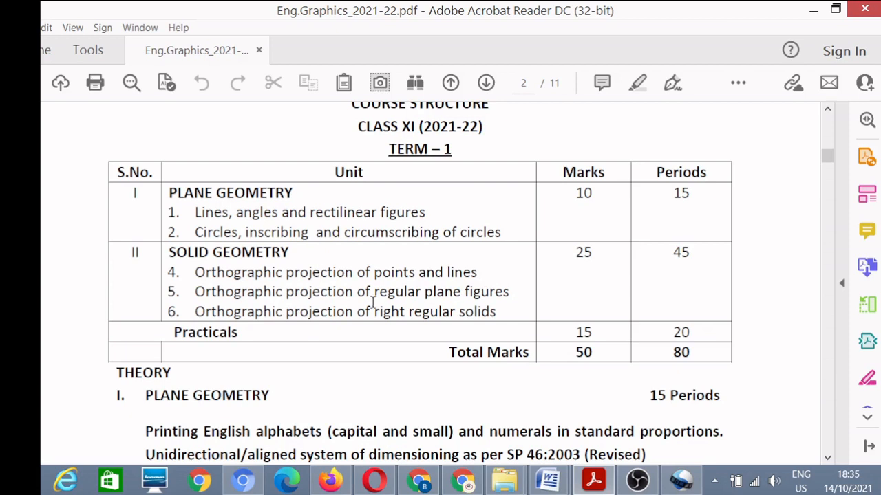
mouse_move(471, 303)
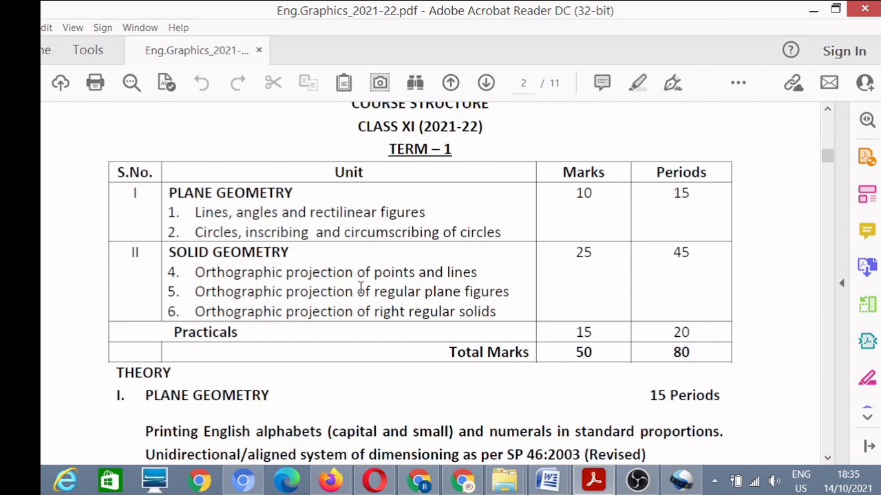
mouse_move(350, 315)
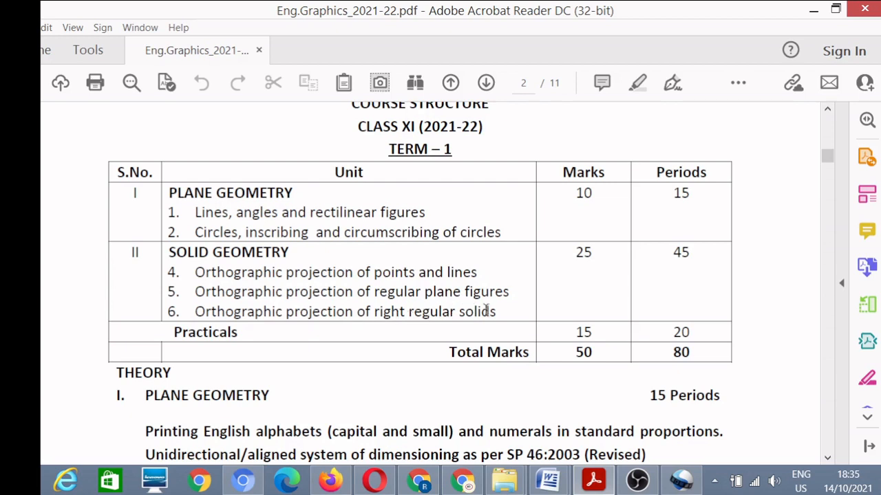
mouse_move(514, 324)
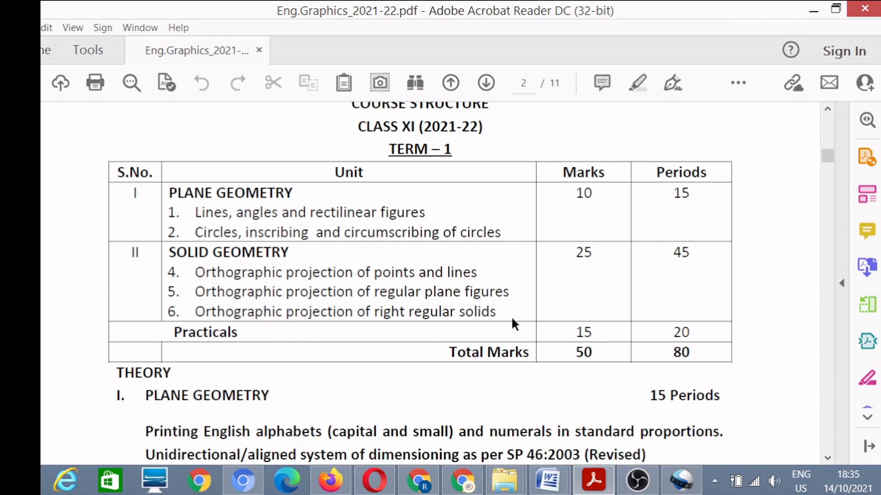
mouse_move(495, 282)
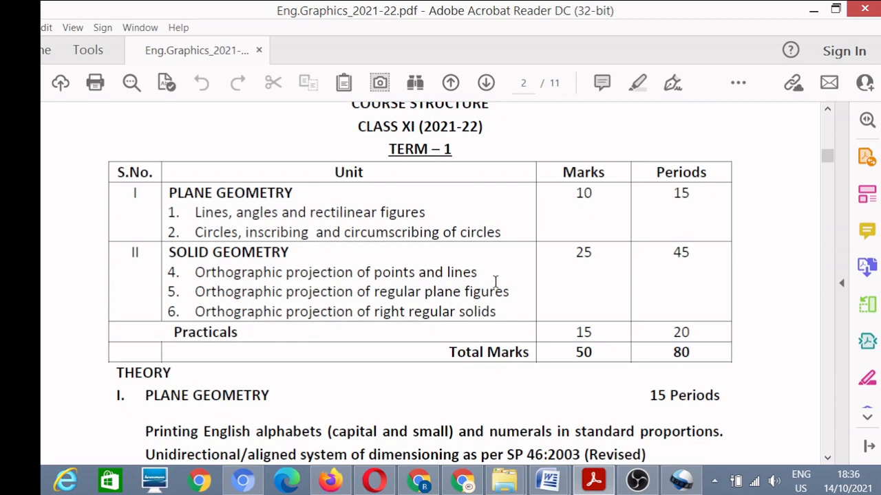
mouse_move(597, 208)
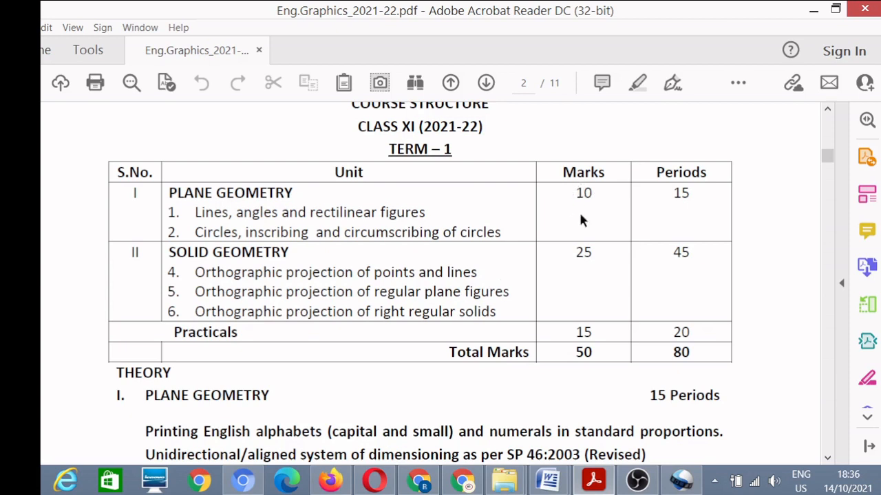
mouse_move(572, 242)
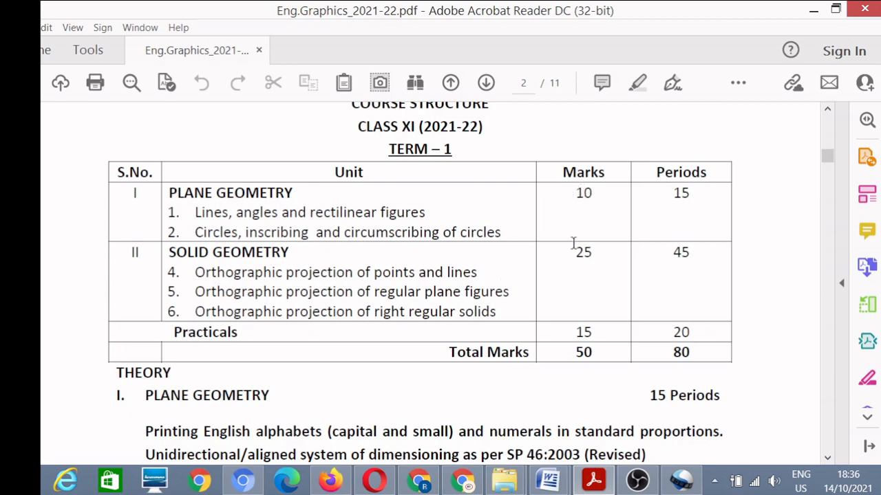
mouse_move(594, 267)
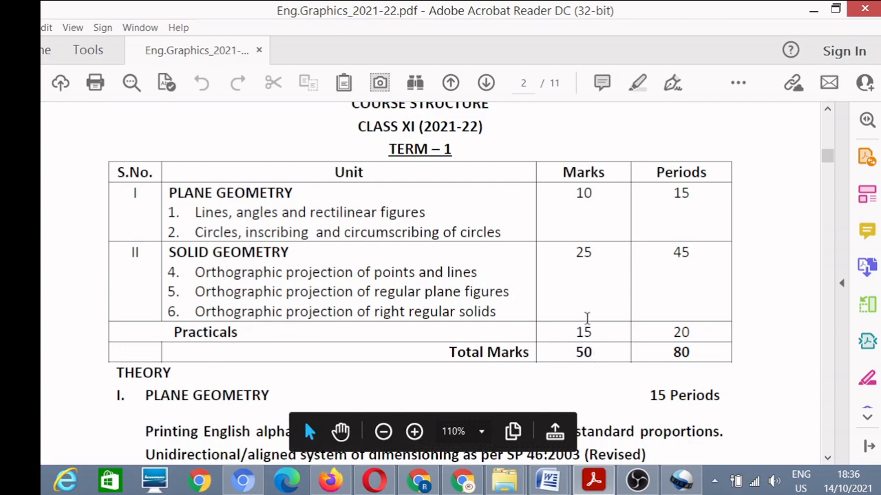
mouse_move(593, 319)
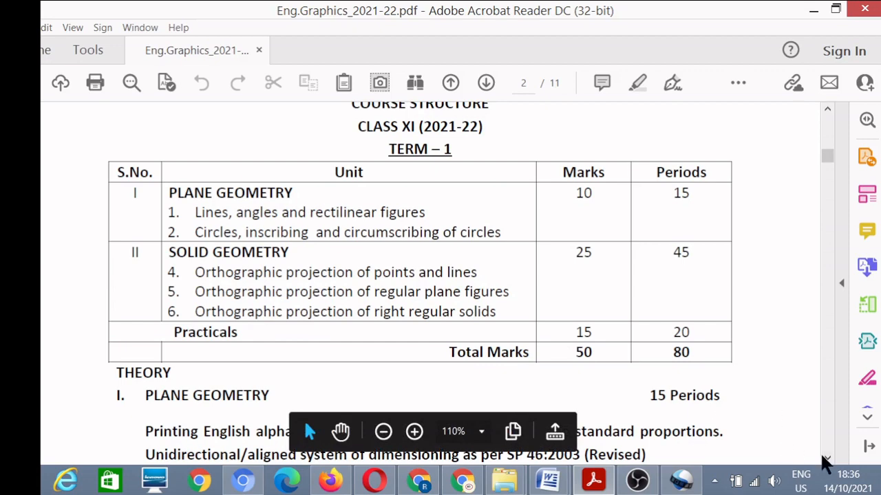
scroll(down, 3)
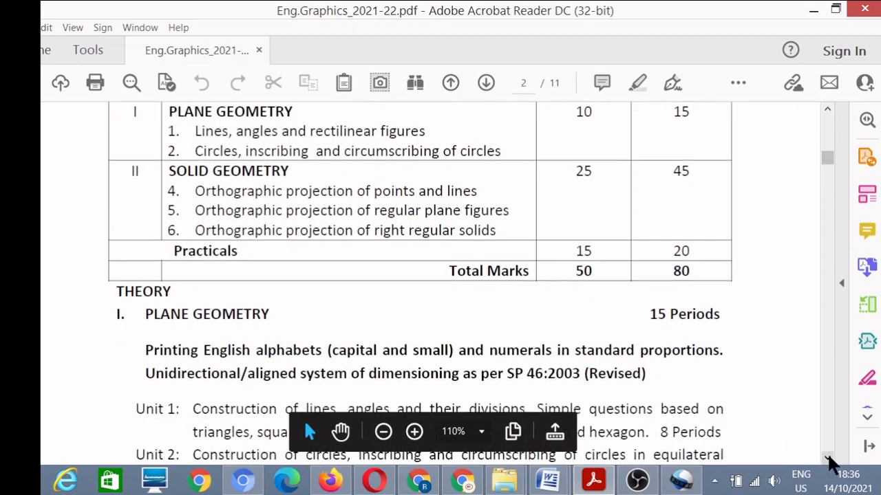
scroll(down, 3)
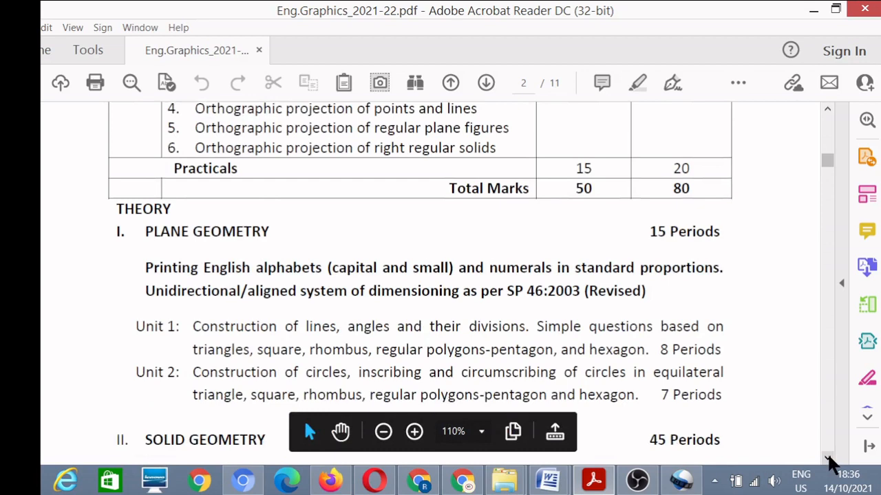
scroll(down, 3)
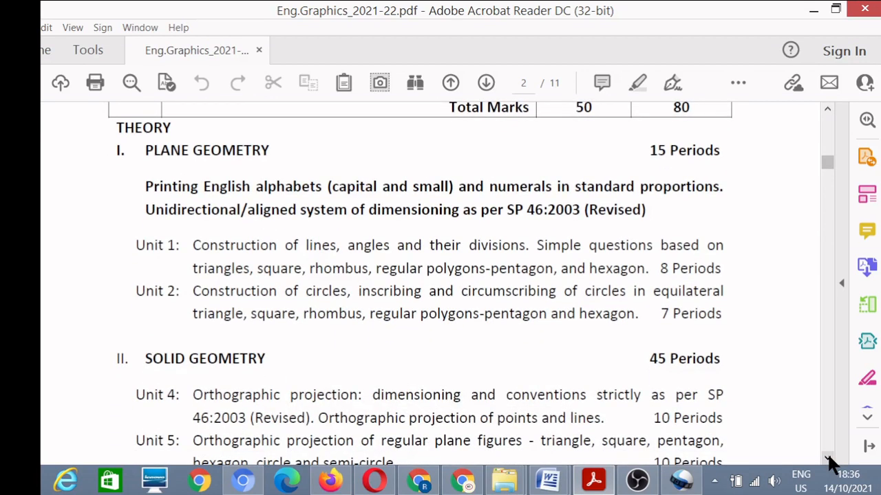
scroll(down, 3)
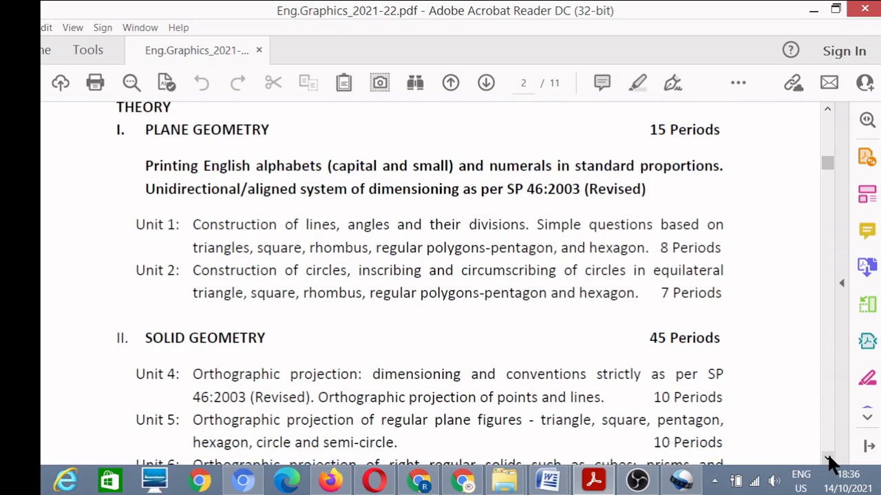
scroll(down, 3)
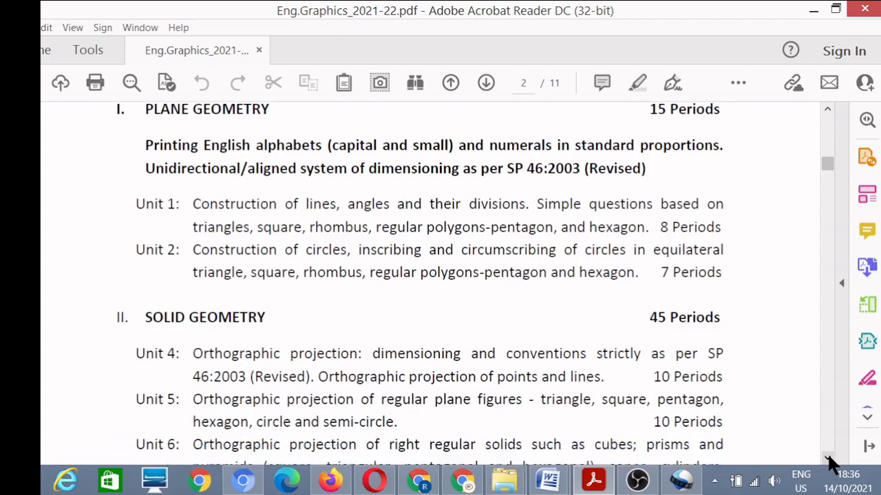
scroll(down, 3)
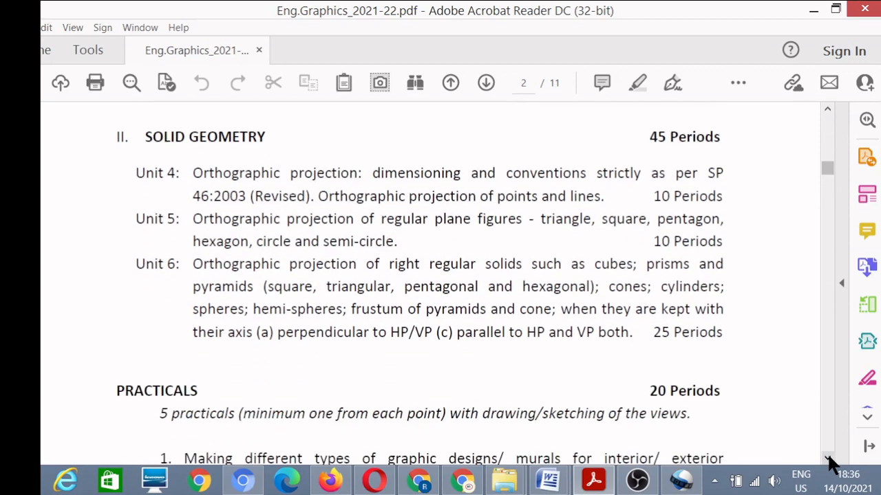
scroll(down, 3)
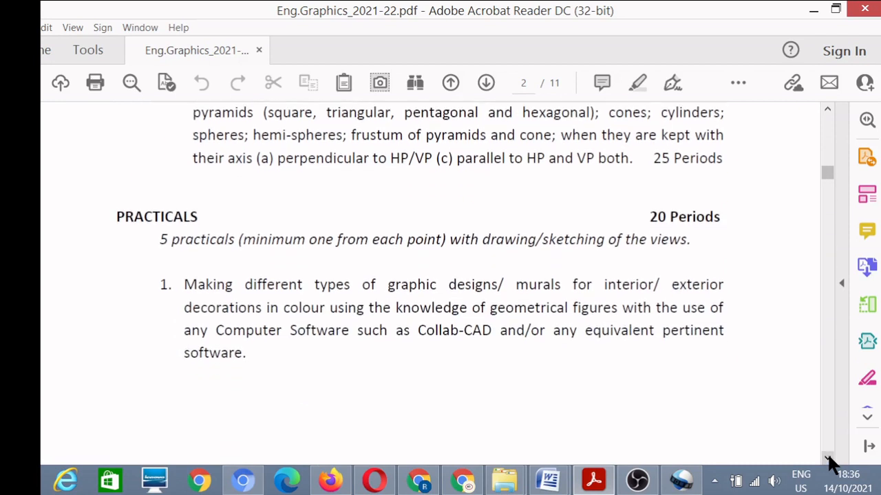
scroll(down, 3)
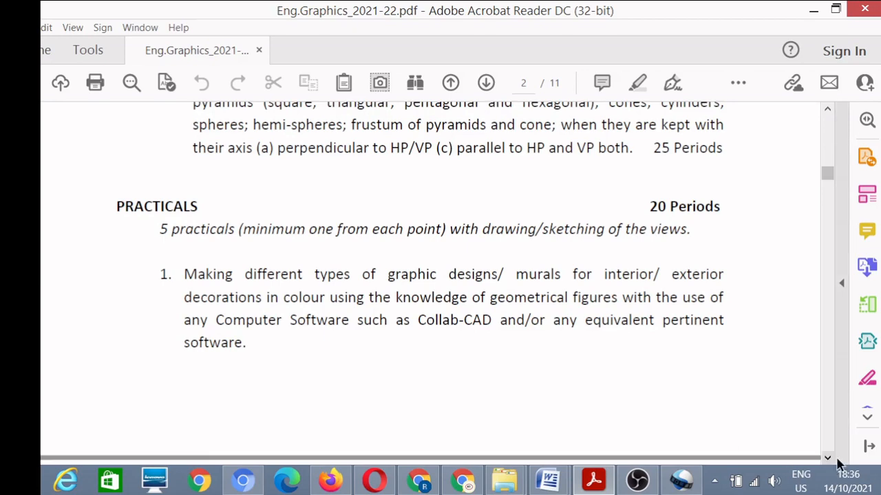
scroll(down, 3)
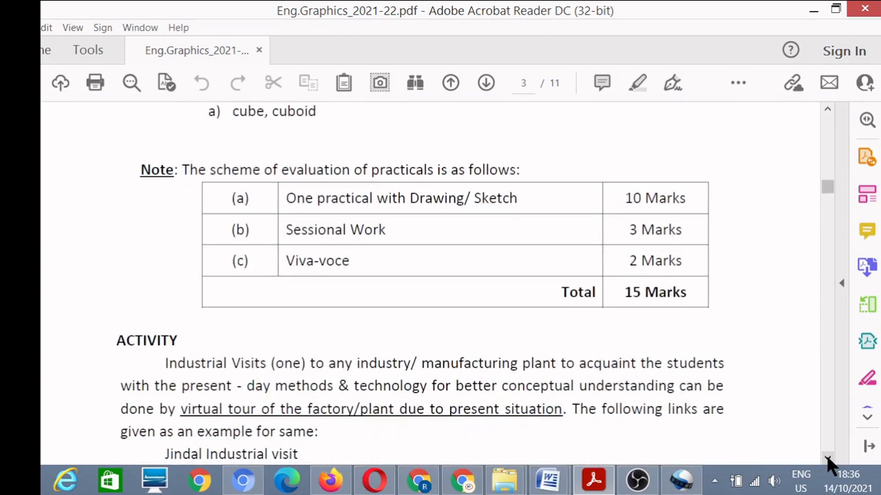
scroll(down, 3)
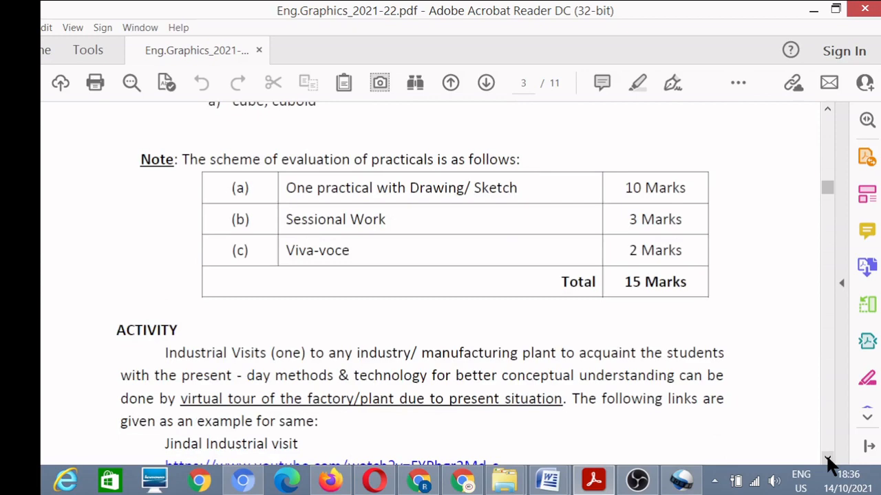
scroll(down, 3)
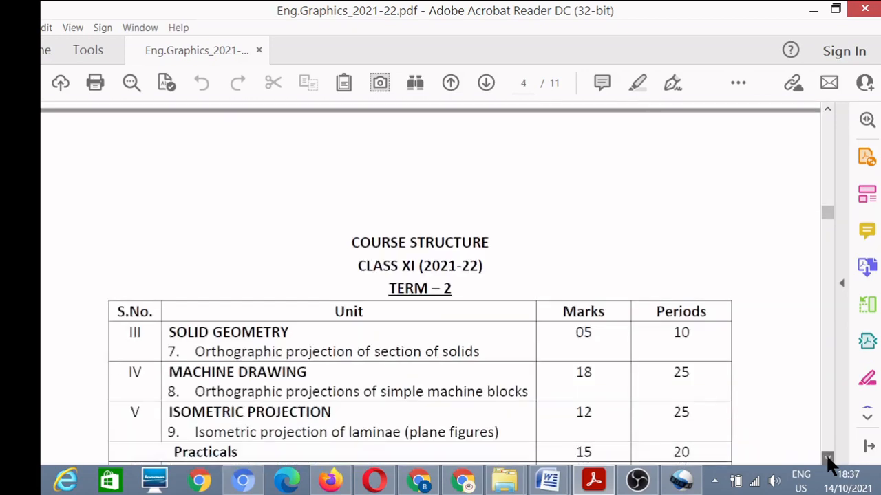
scroll(down, 3)
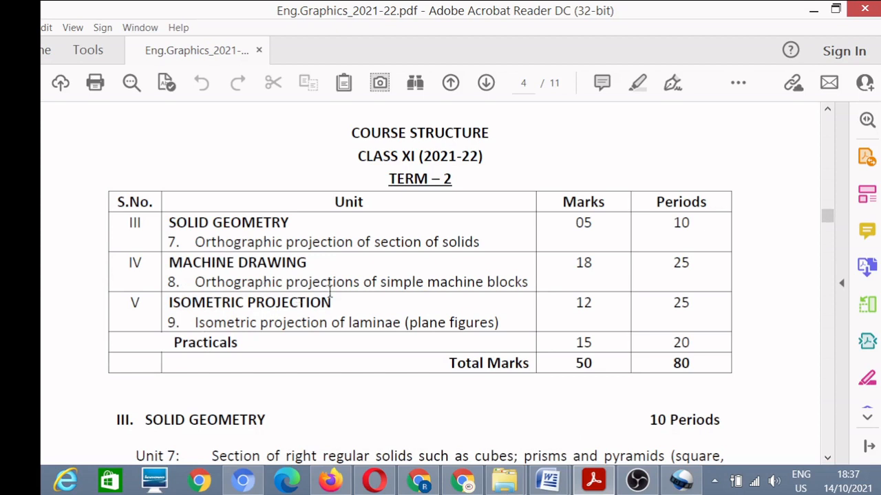
mouse_move(448, 327)
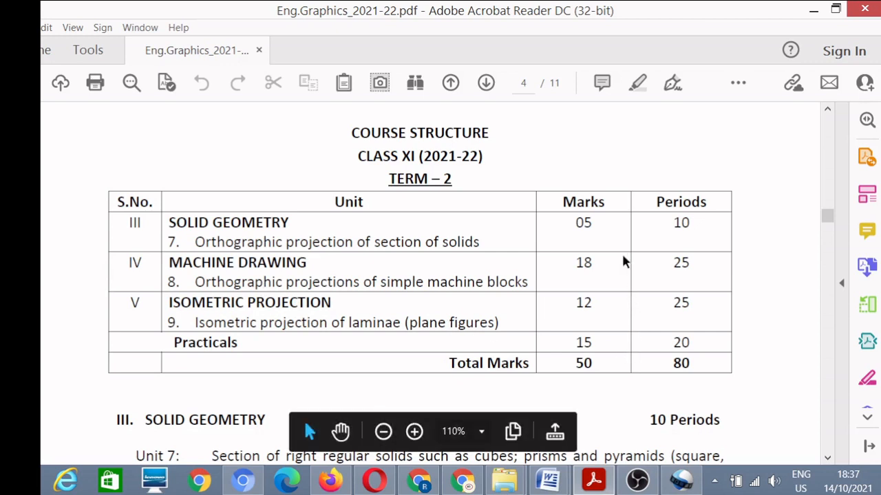
mouse_move(506, 245)
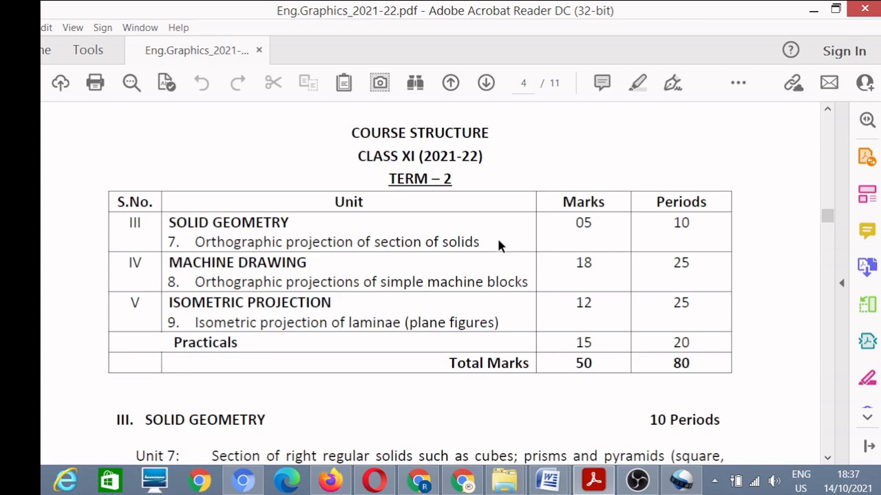
mouse_move(286, 302)
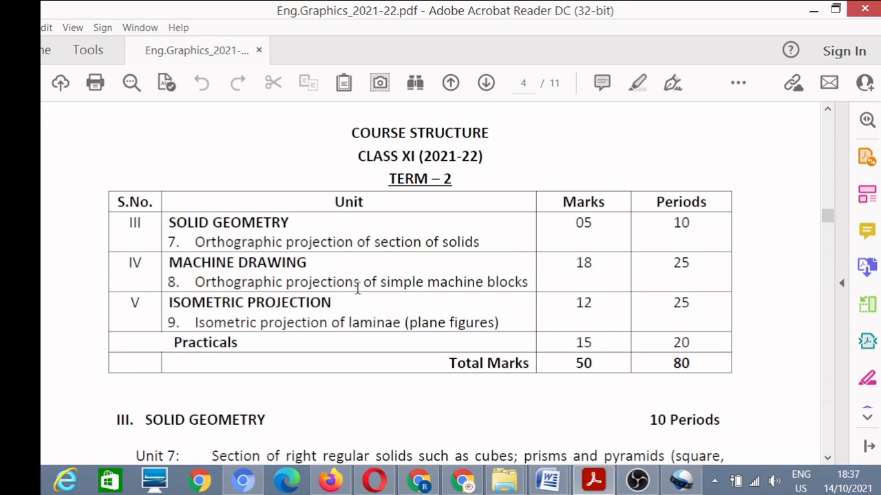
mouse_move(427, 296)
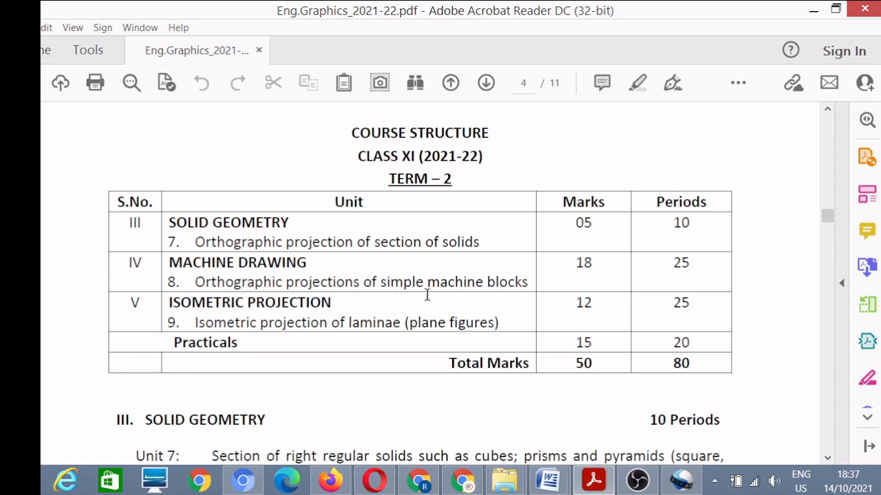
mouse_move(429, 297)
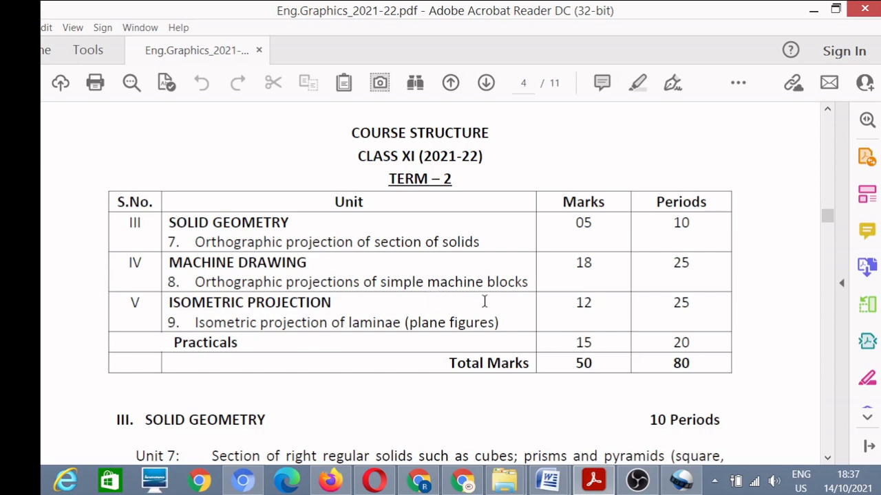
mouse_move(506, 287)
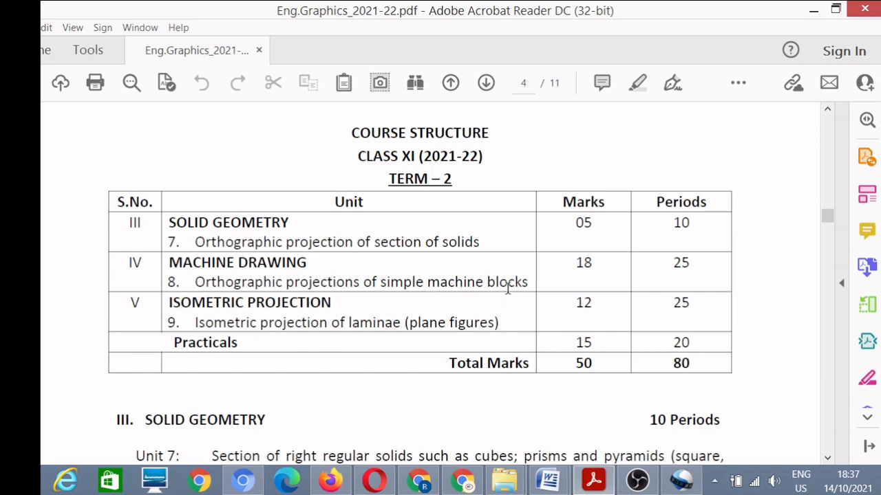
mouse_move(616, 249)
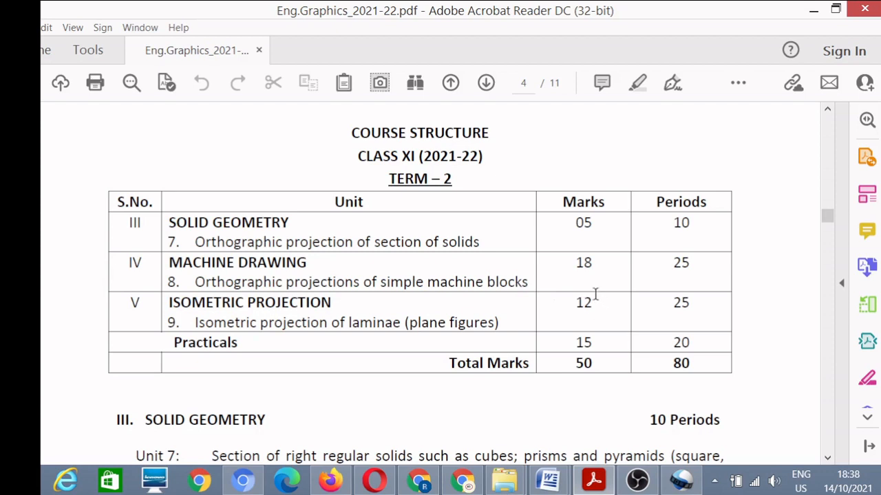
mouse_move(564, 301)
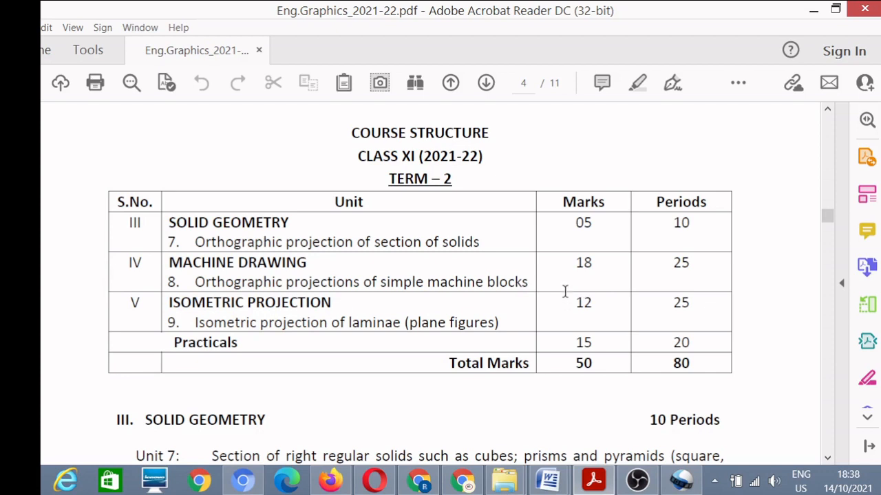
mouse_move(603, 352)
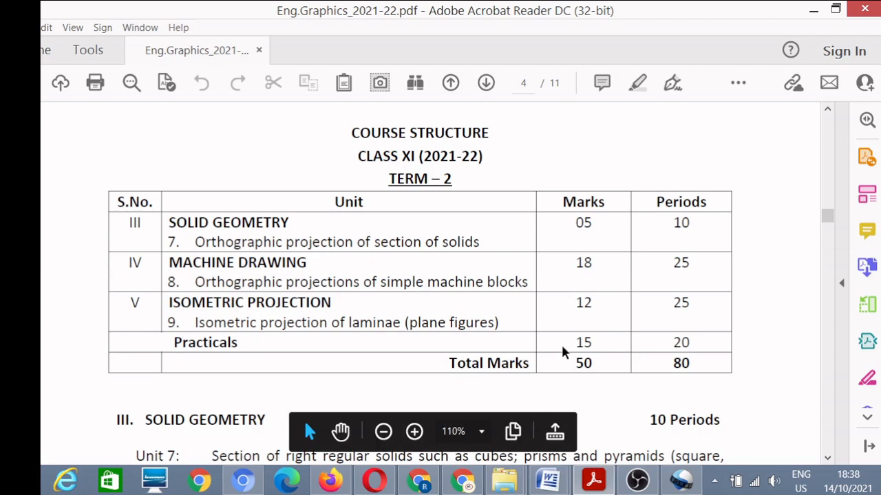
mouse_move(600, 377)
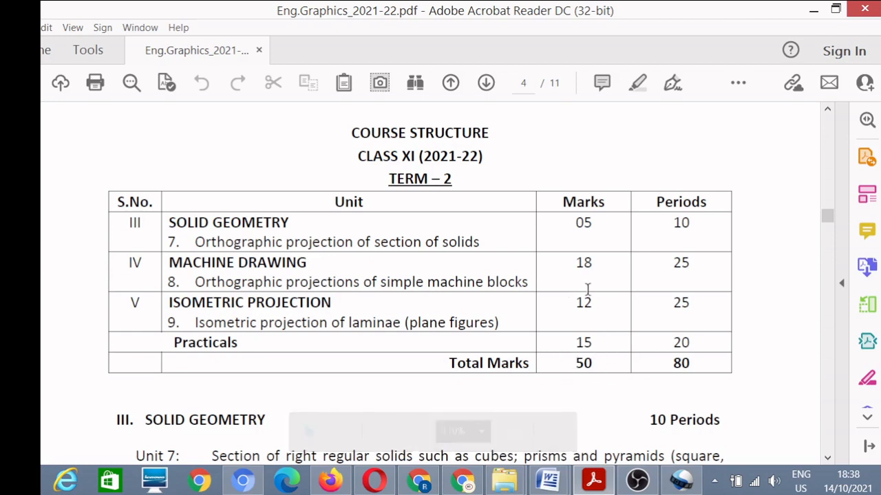
mouse_move(633, 201)
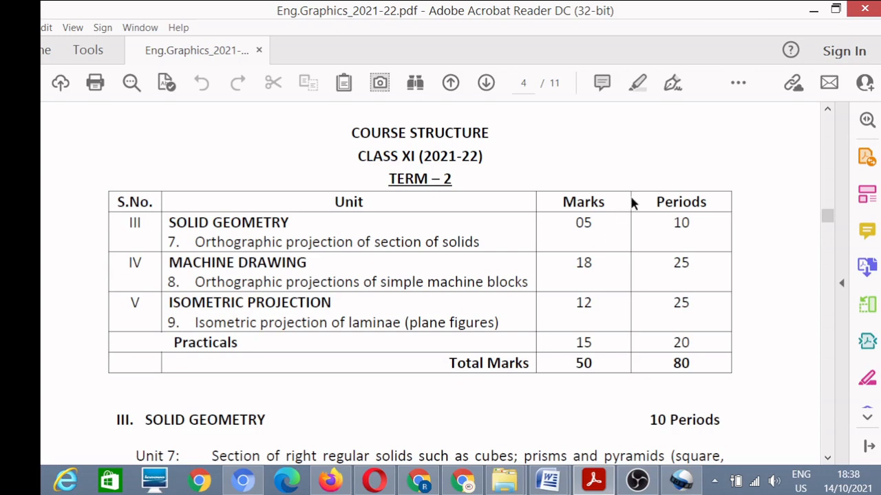
mouse_move(687, 179)
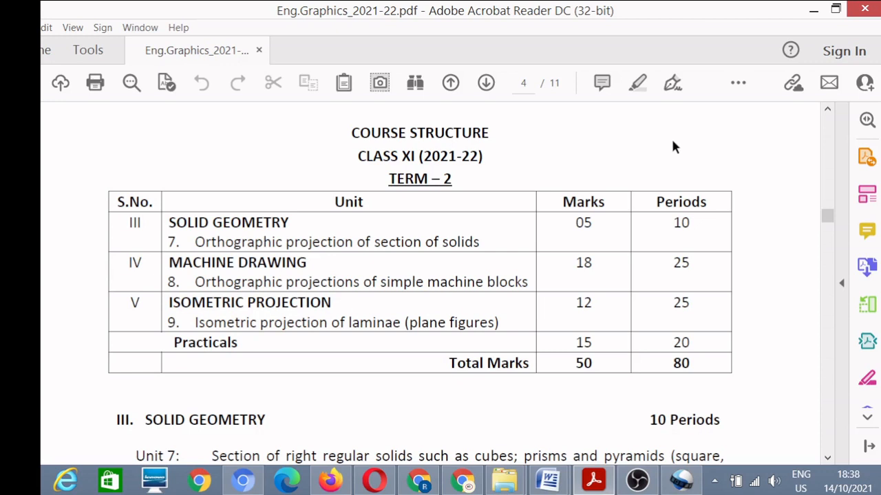
mouse_move(684, 148)
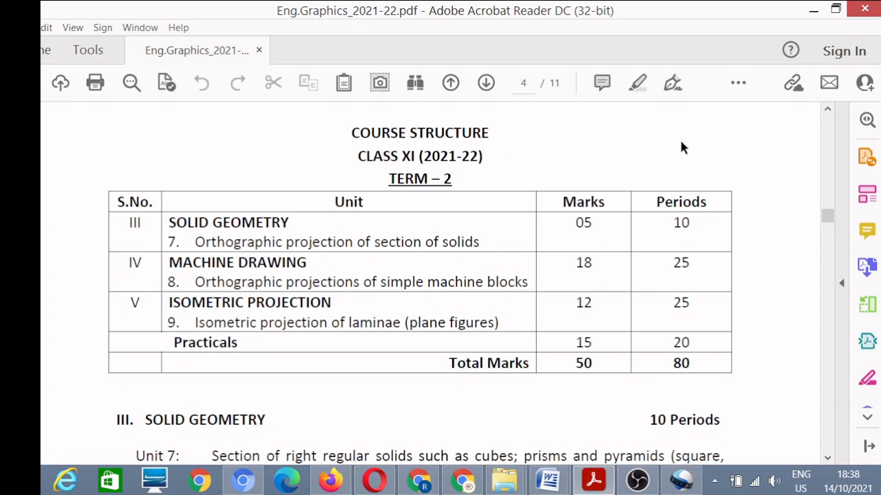